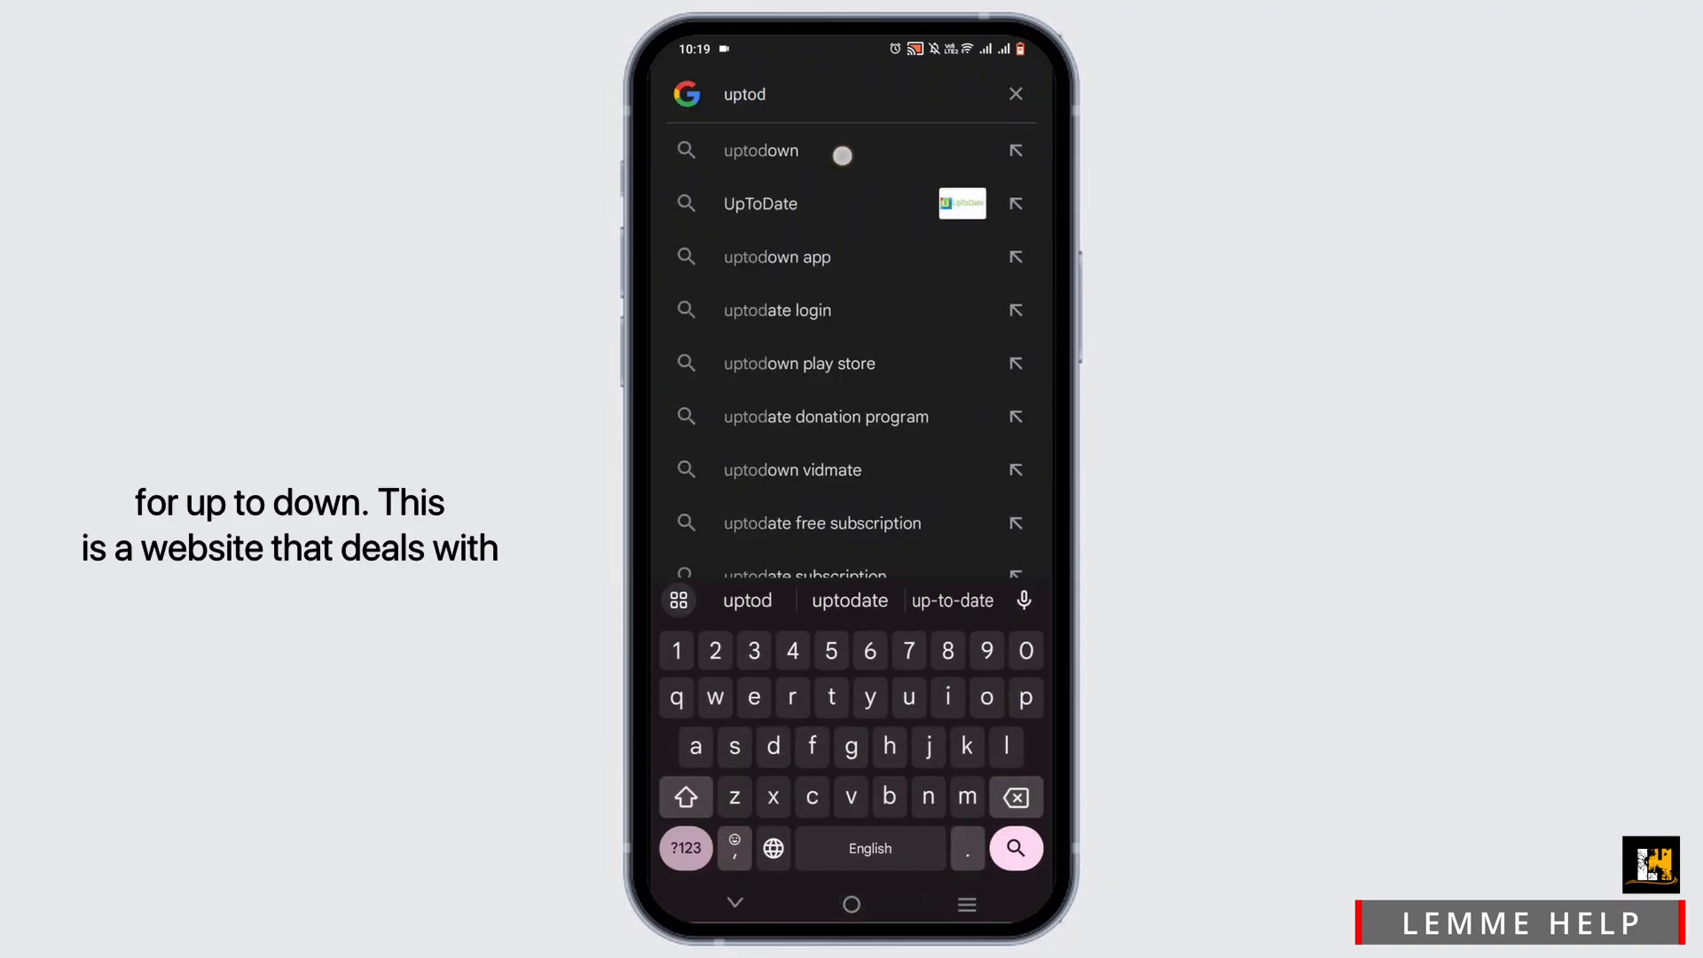
# Step: Choose the 'uptodown' Google suggestion to reach the Uptodown website
pyautogui.click(760, 151)
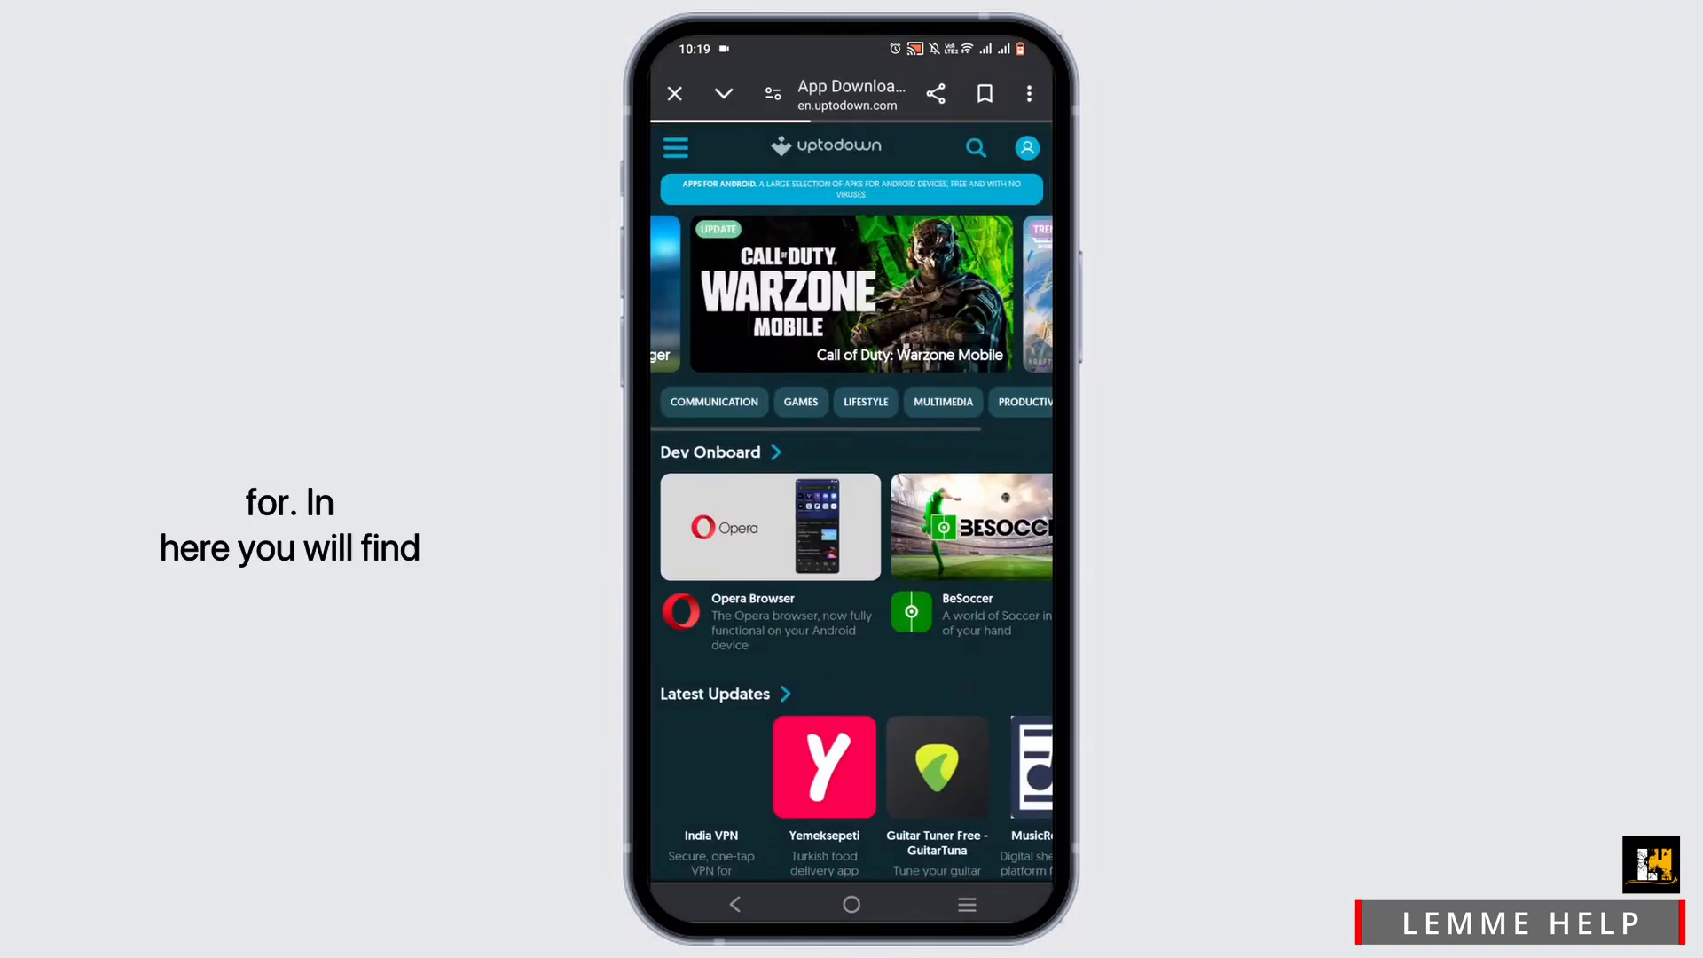
pyautogui.scroll(-3)
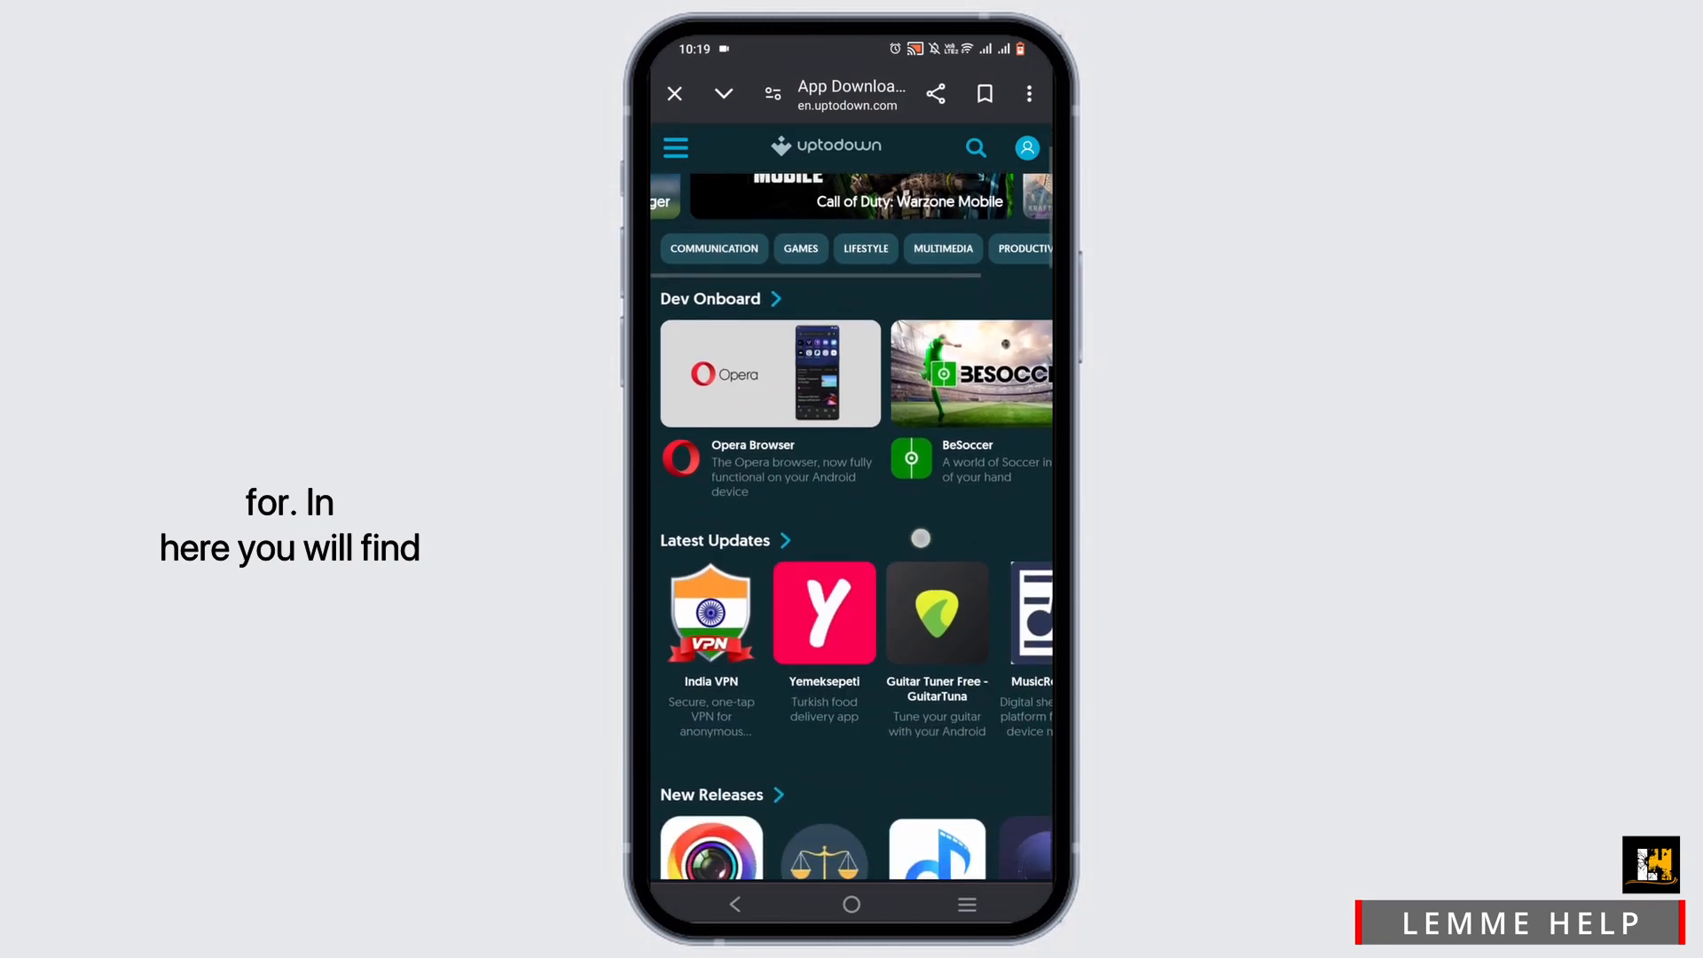
pyautogui.scroll(-3)
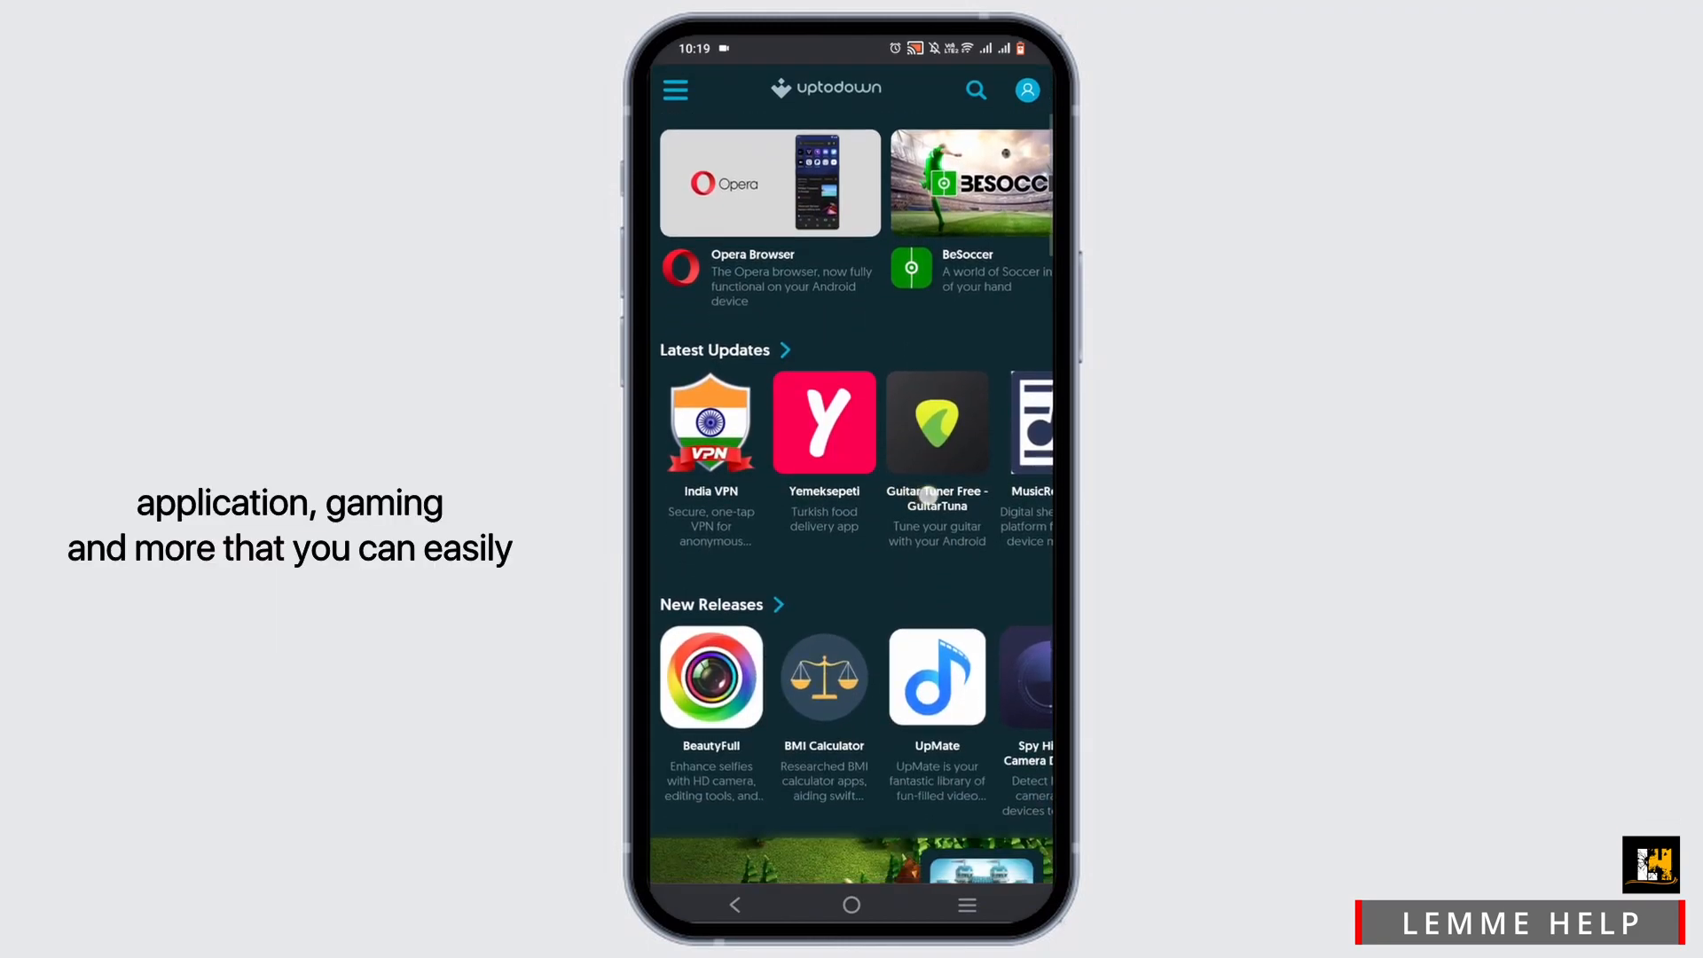
pyautogui.scroll(-3)
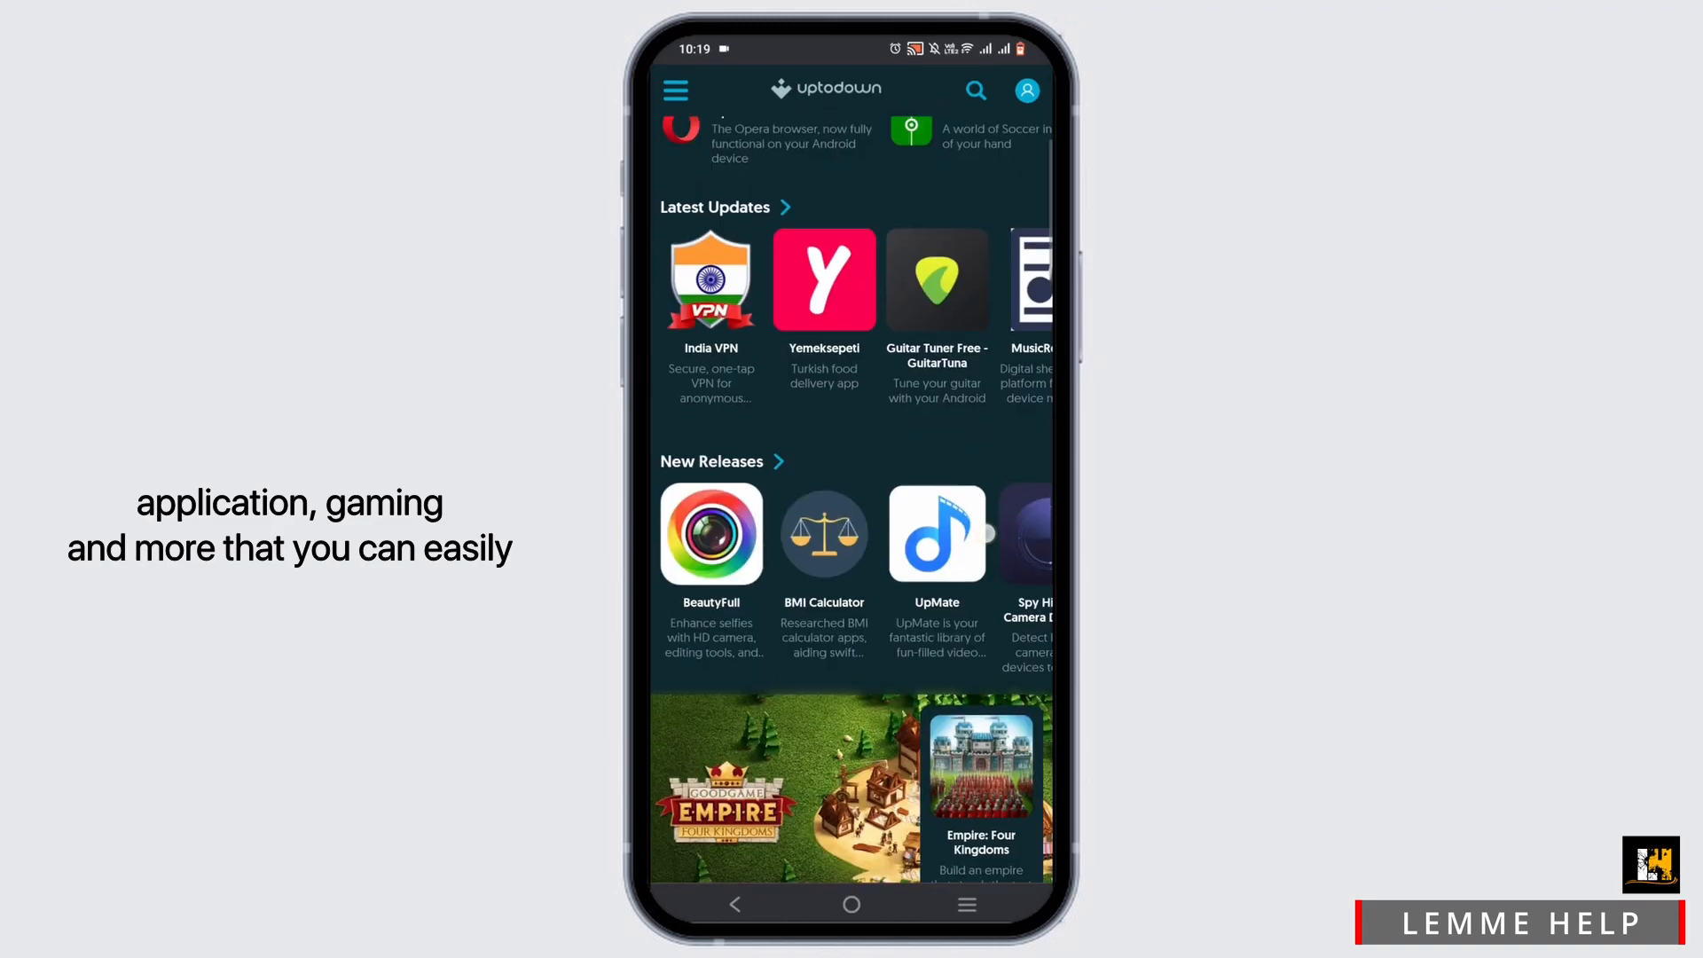
pyautogui.scroll(-3)
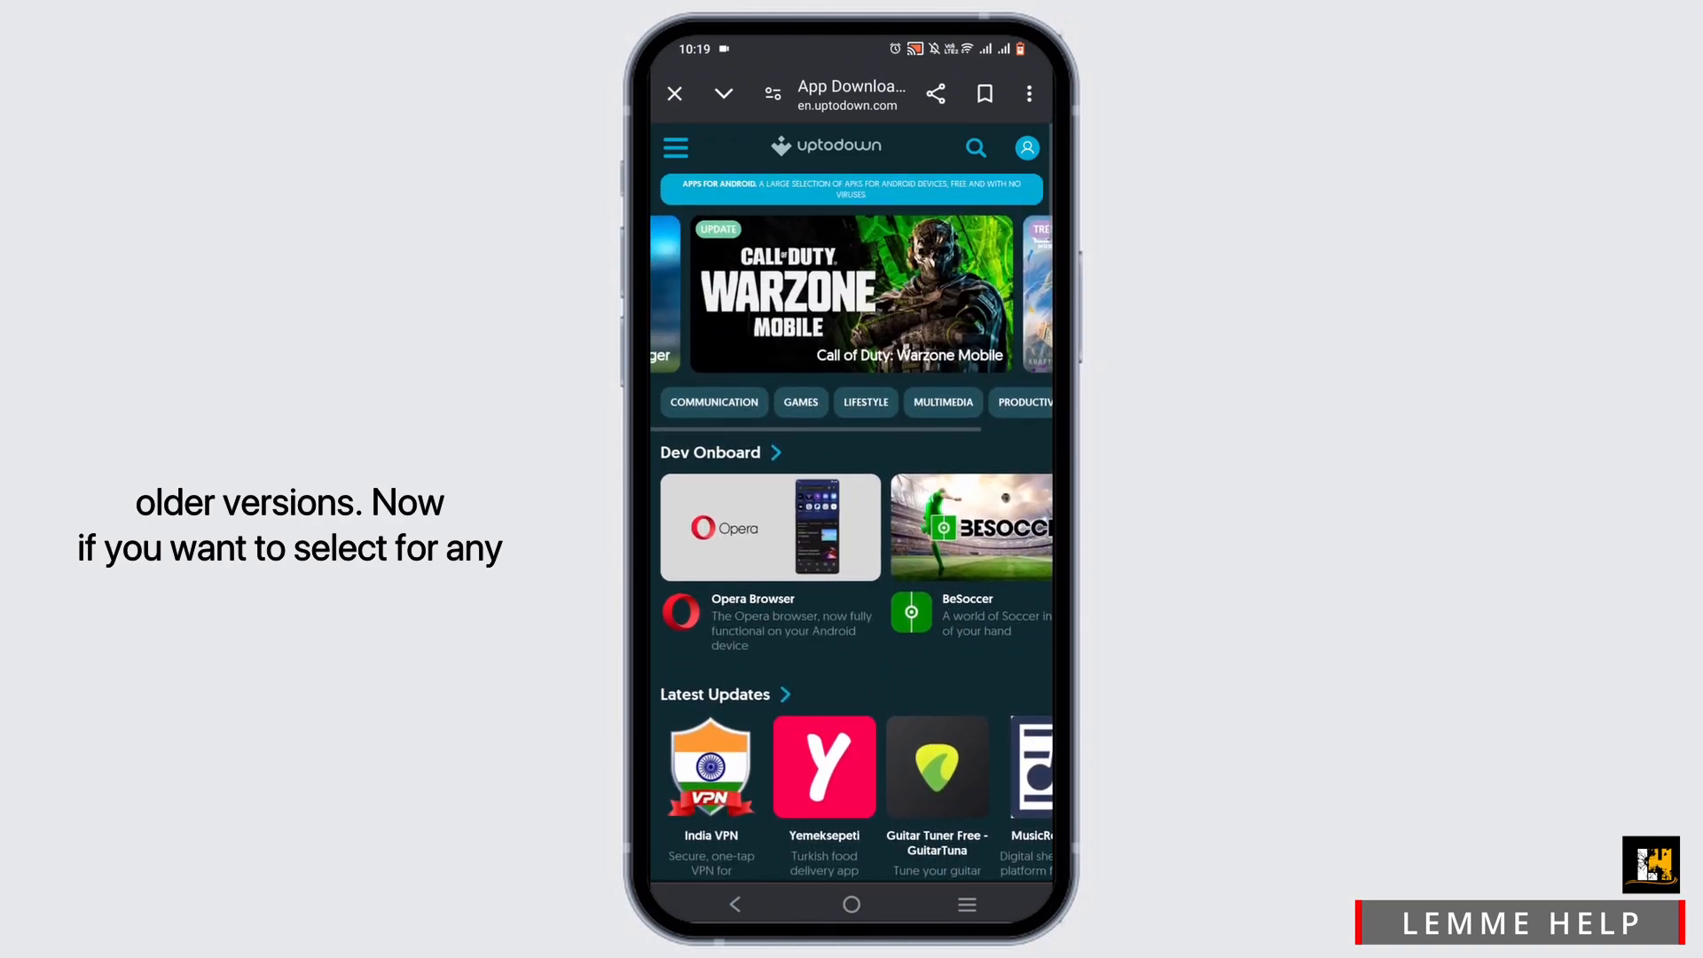
# Step: Search Uptodown for 'Inst' to find Instagram
pyautogui.click(975, 148)
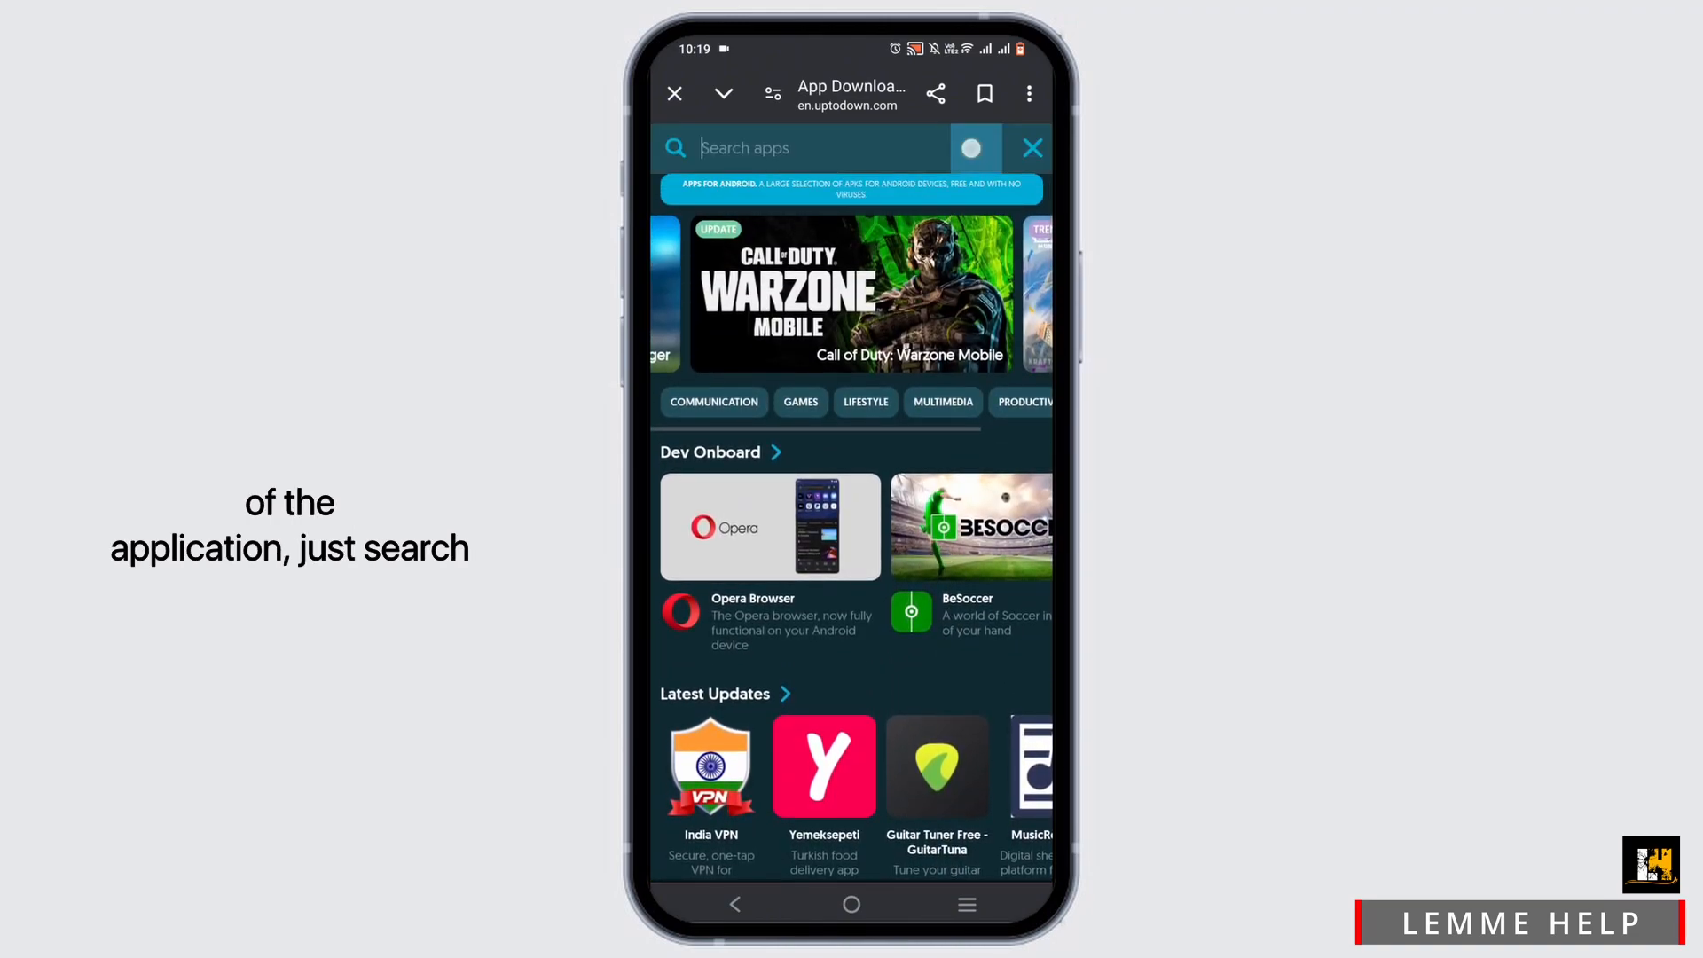
pyautogui.write('Inst')
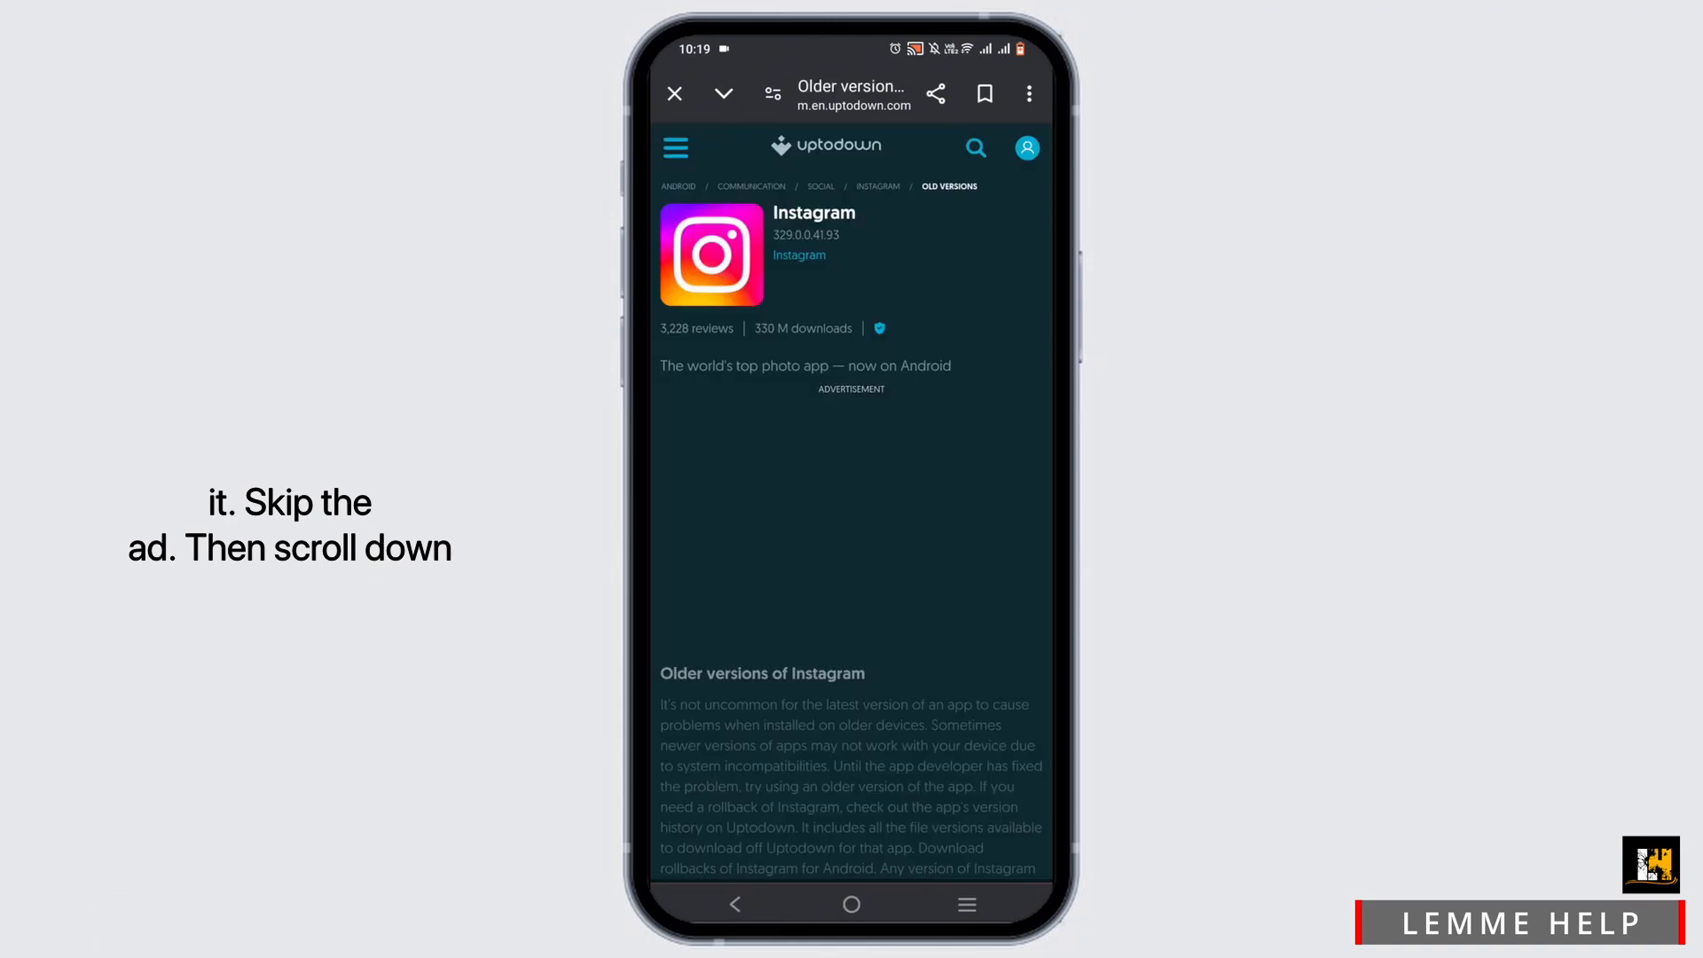
# Step: Scroll down to Instagram's older APK versions, 329.0.0.41.93 down to 323.0.0.35.65
pyautogui.scroll(-3)
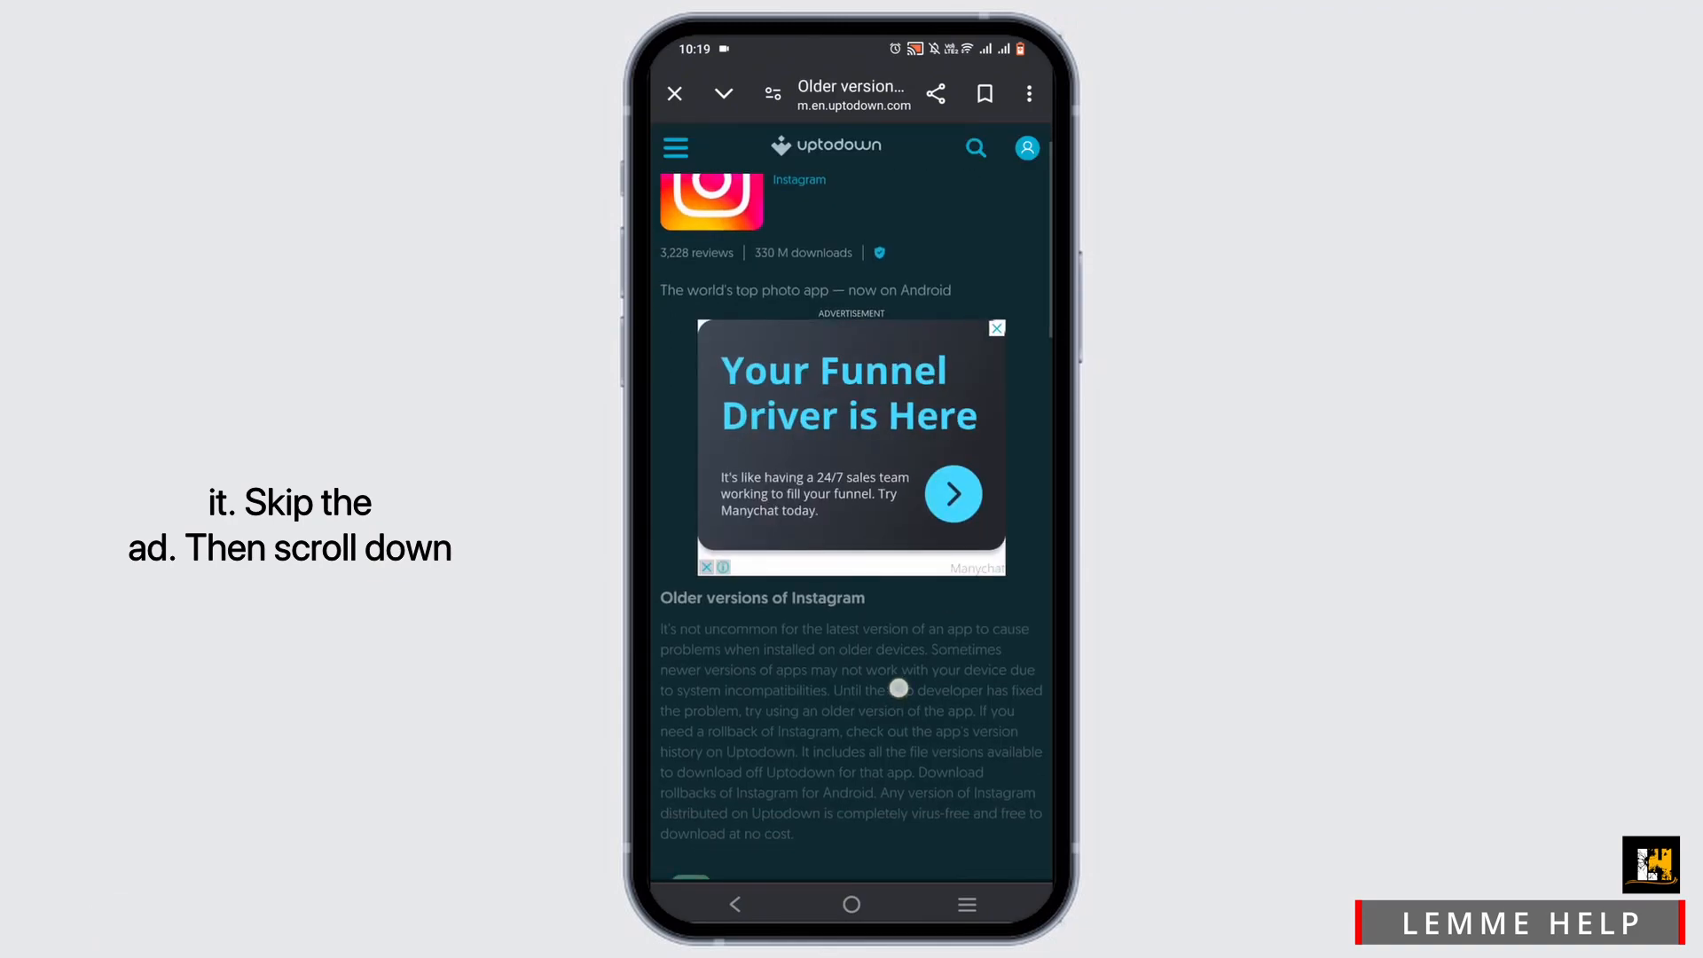
pyautogui.scroll(-3)
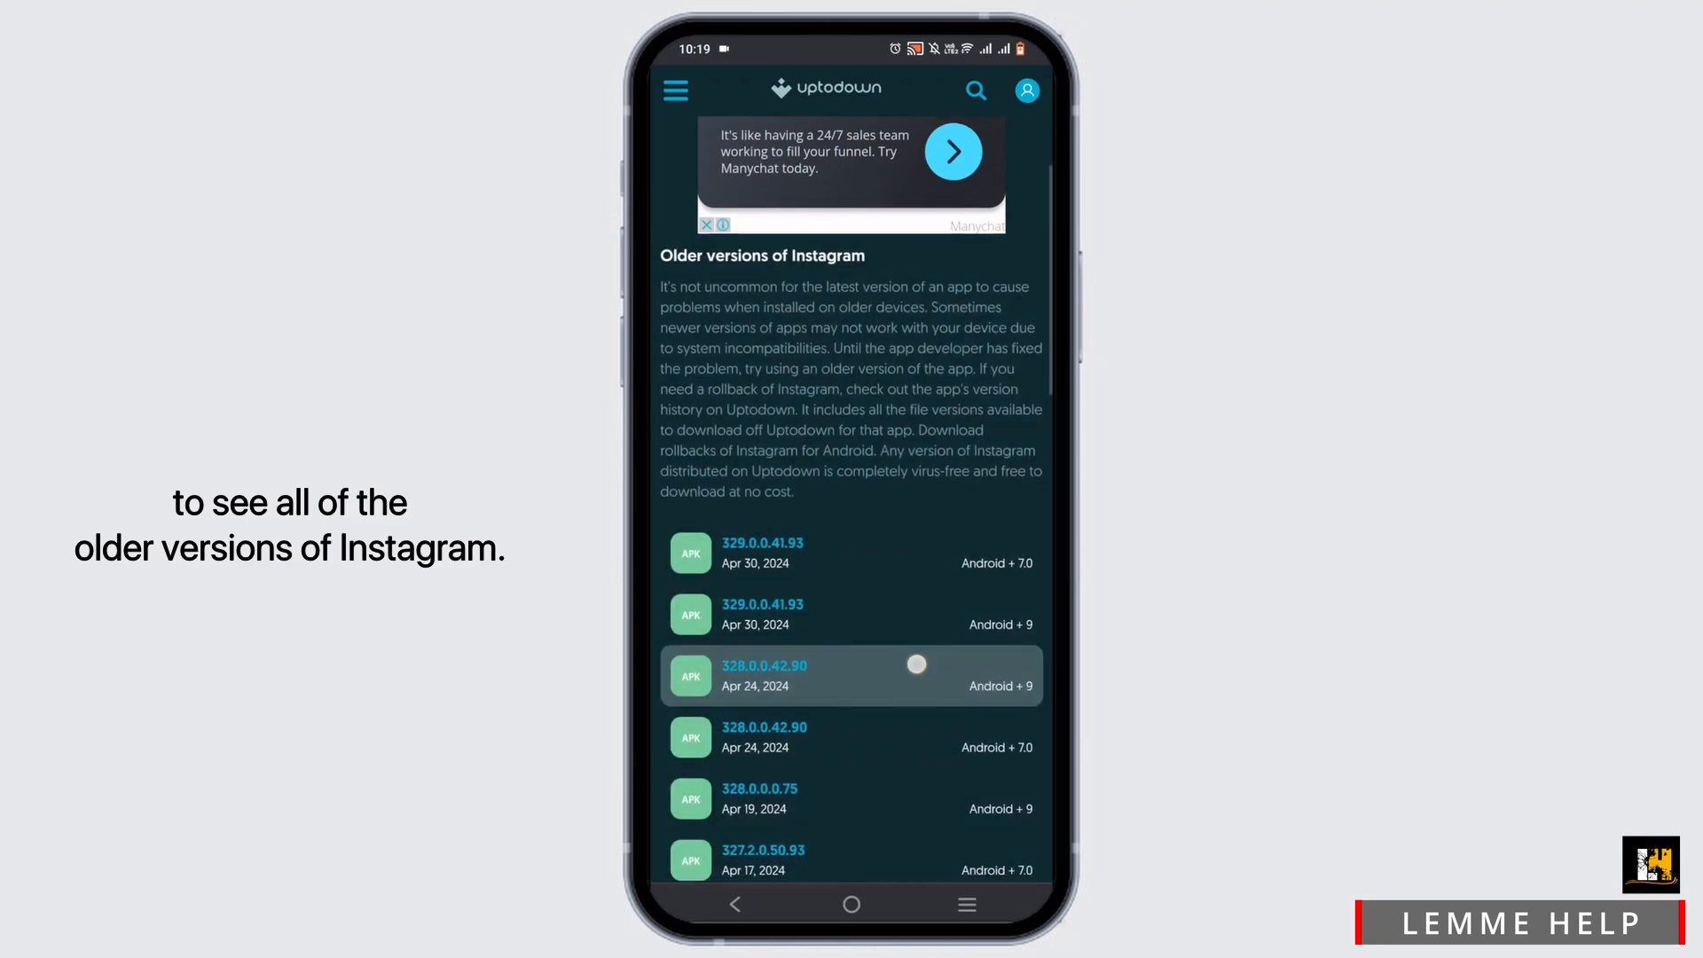
pyautogui.scroll(-3)
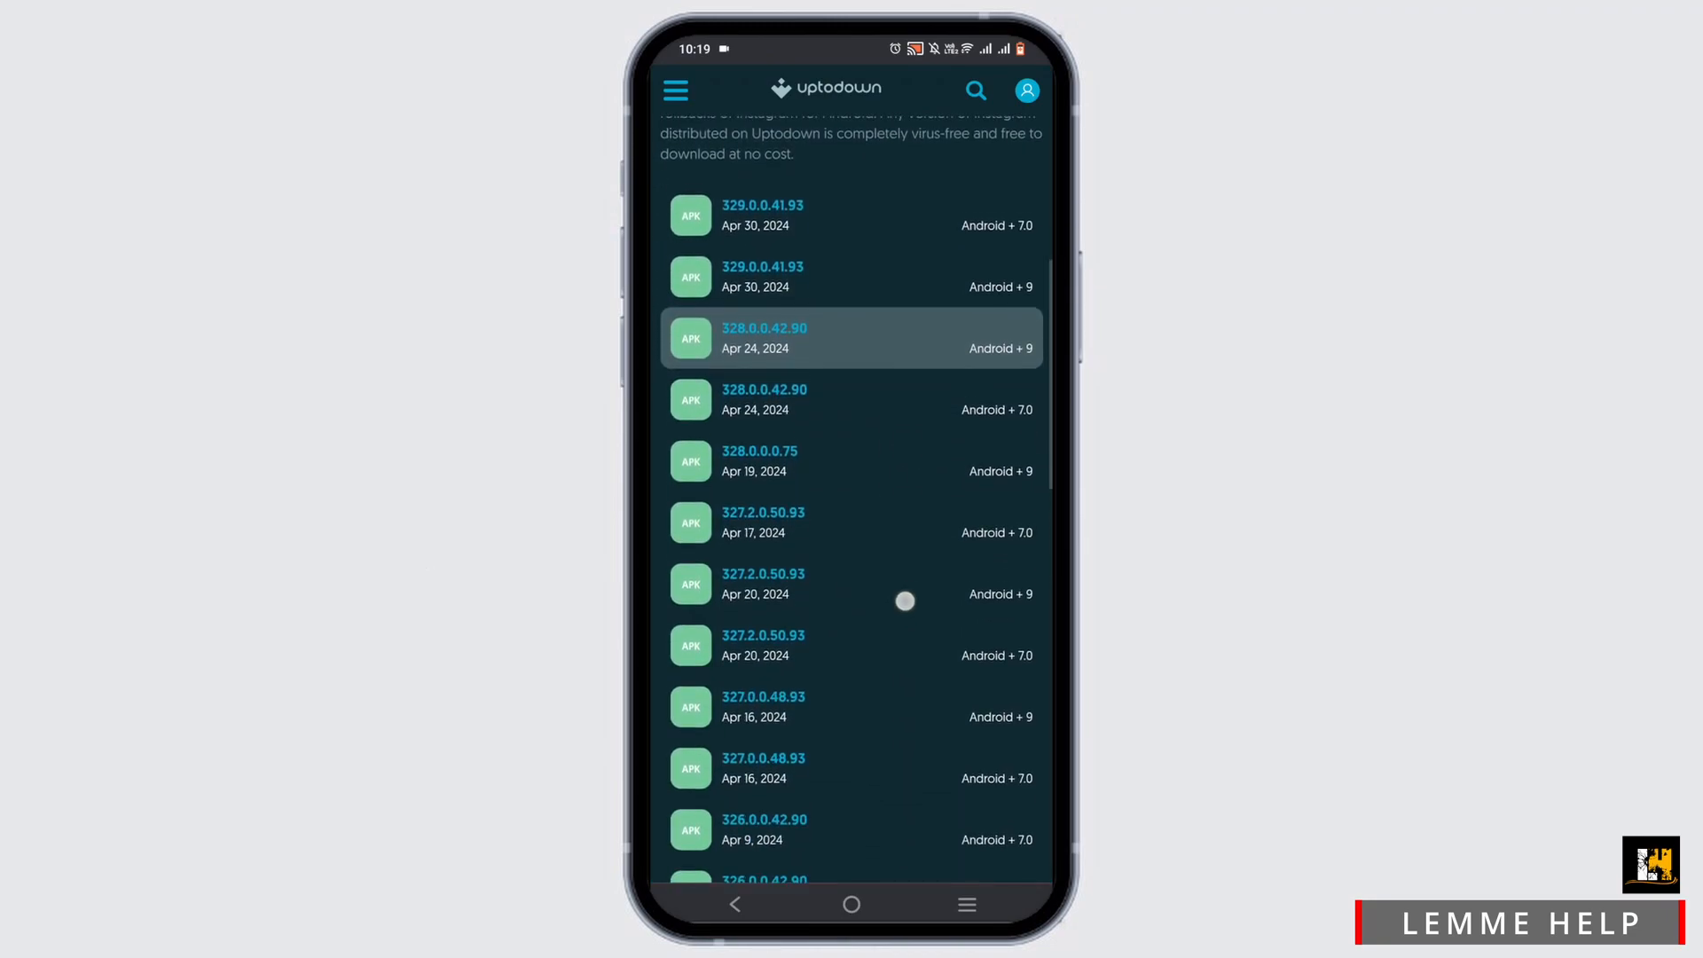
pyautogui.scroll(-3)
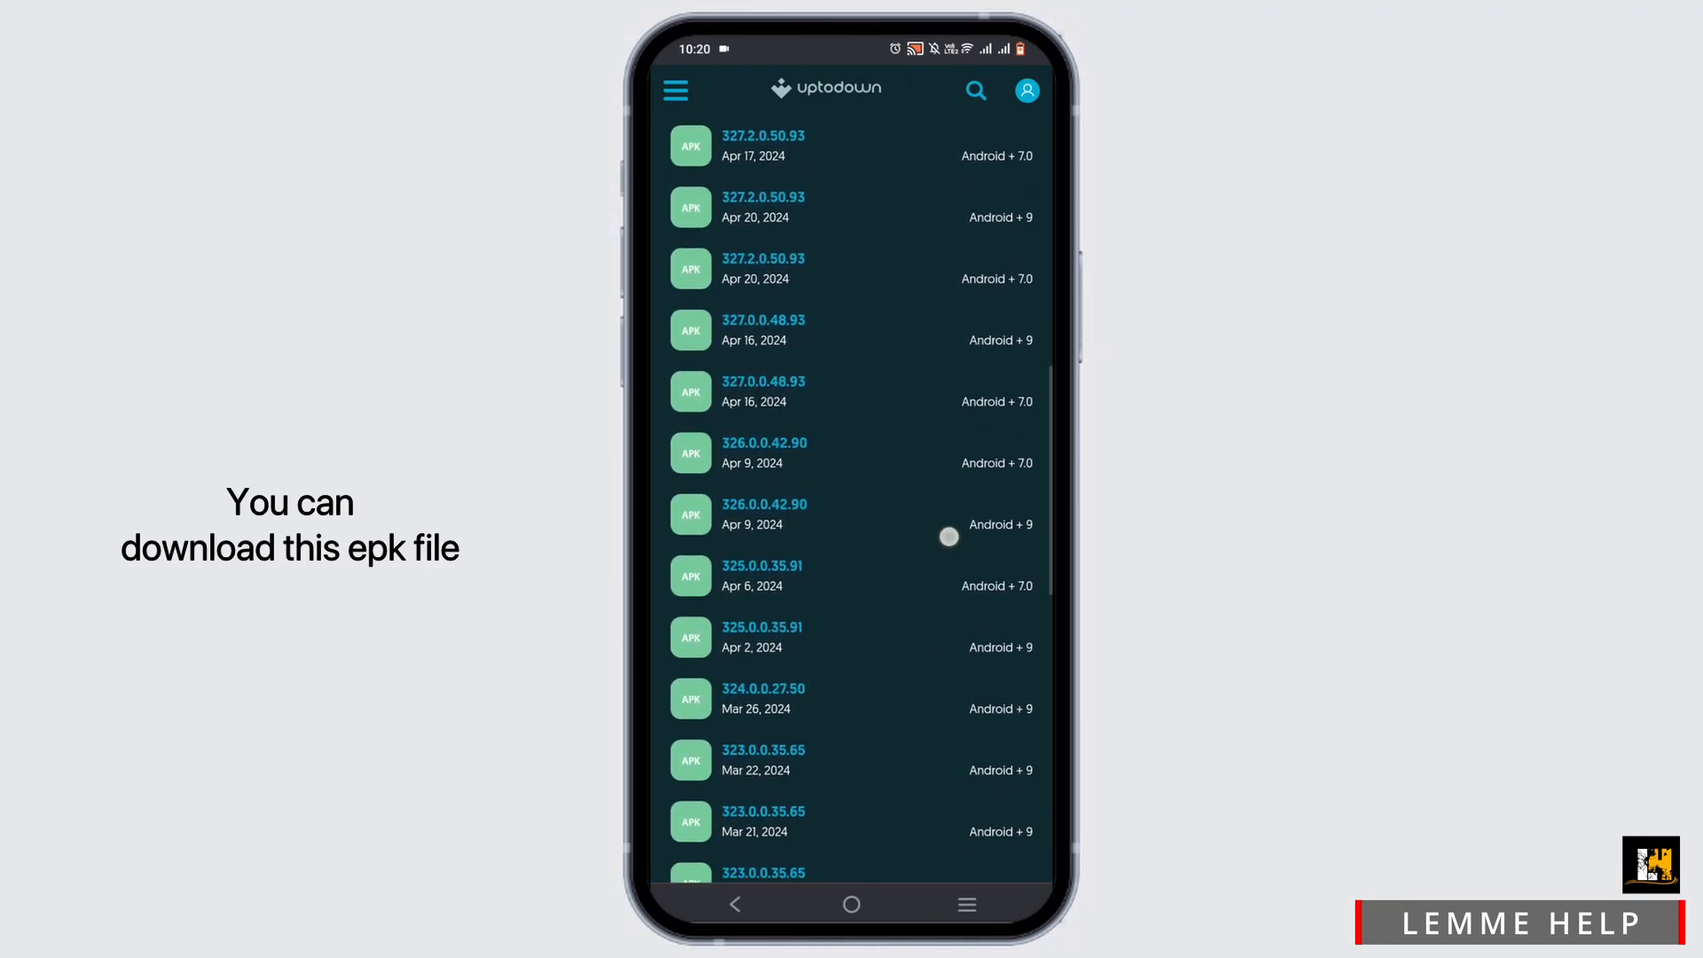